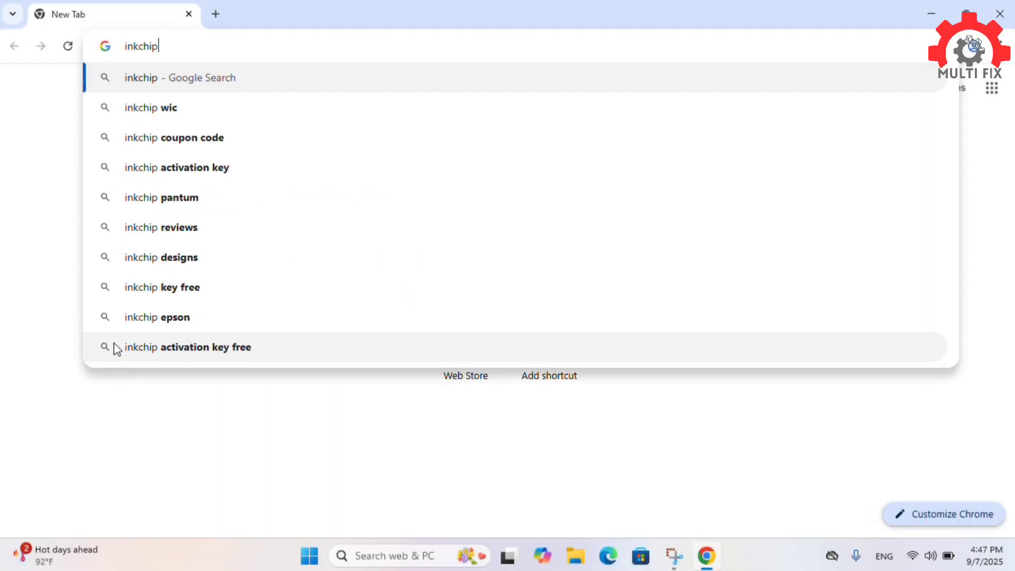
# Search 'inkchip wic' in Chrome and go to the inkchip.net Waste Ink Counters reset utility page
pyautogui.click(151, 108)
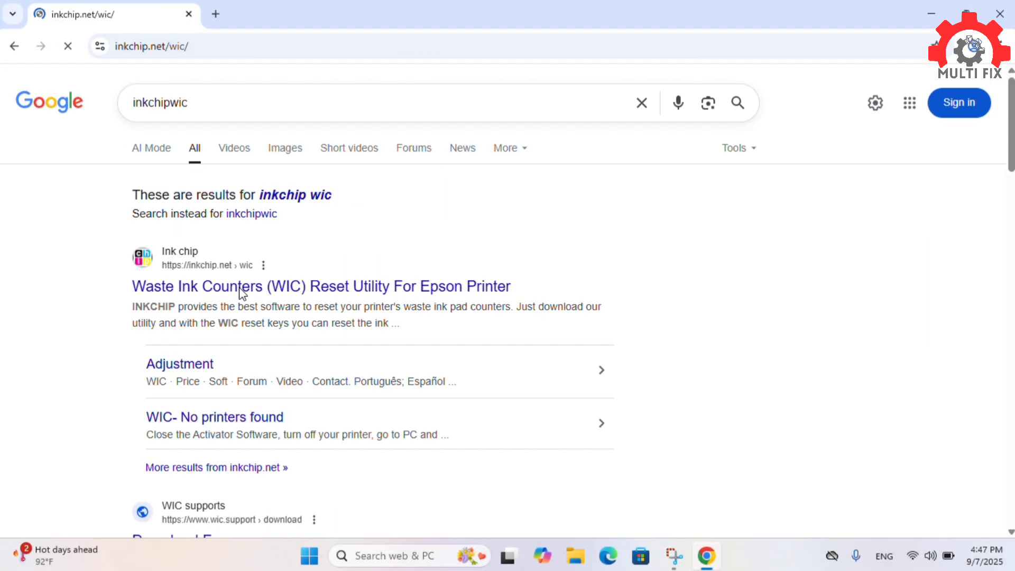
pyautogui.click(319, 287)
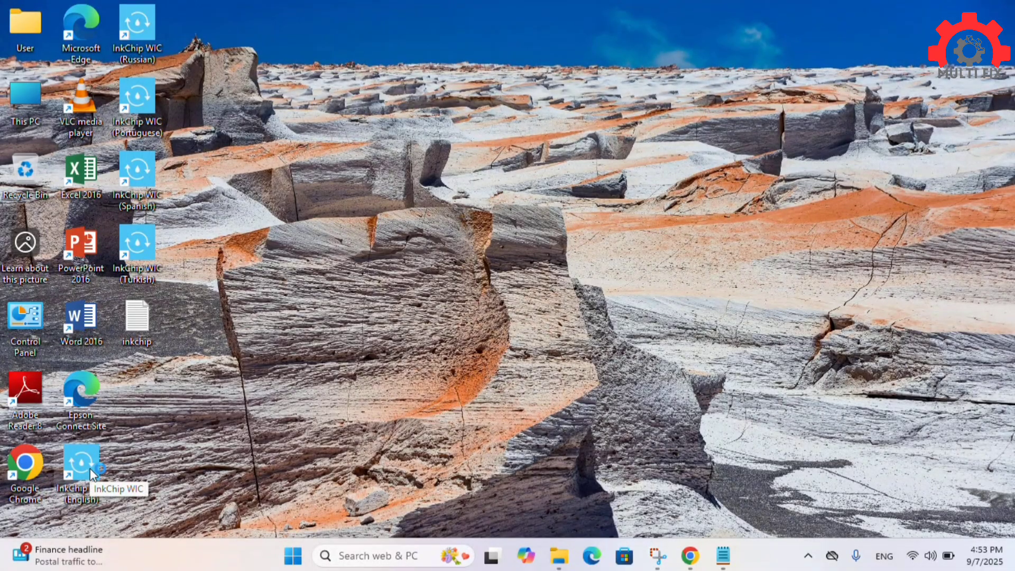
# Launch InkChip WIC (English) and read the L3250 waste ink counters: 0.40%, 0.00%, 0.76%
pyautogui.doubleClick(81, 465)
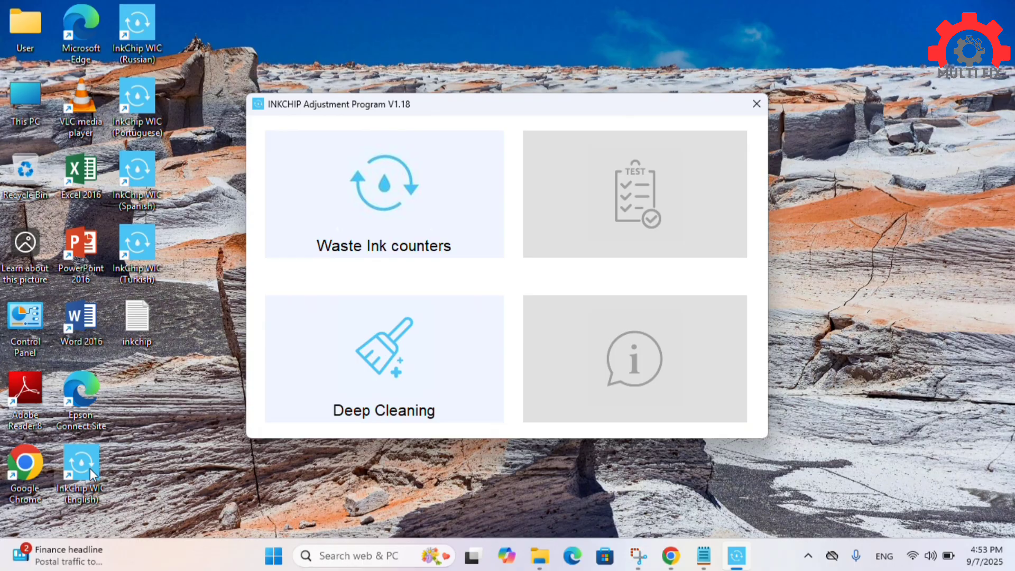
pyautogui.moveTo(323, 210)
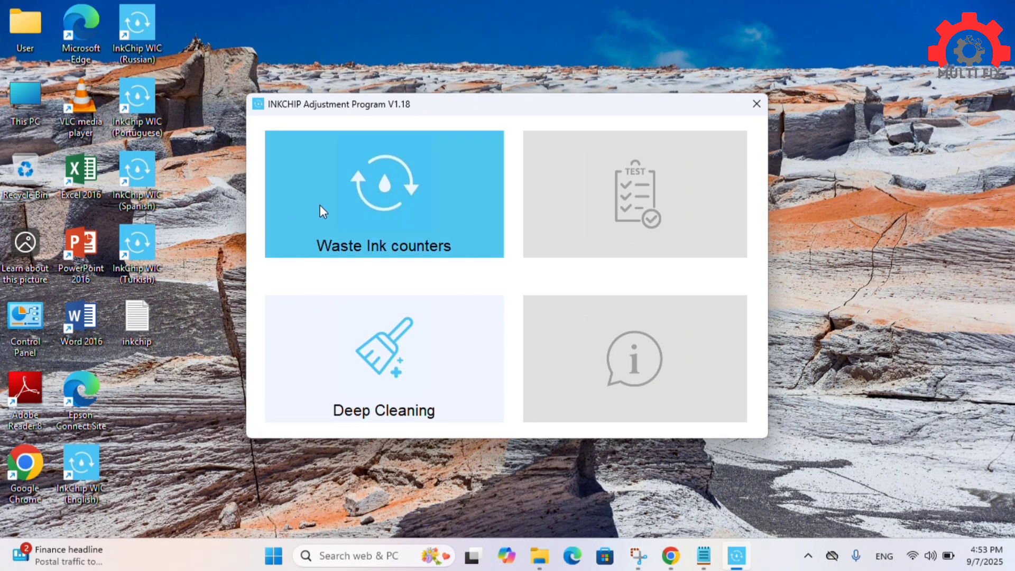
pyautogui.click(383, 195)
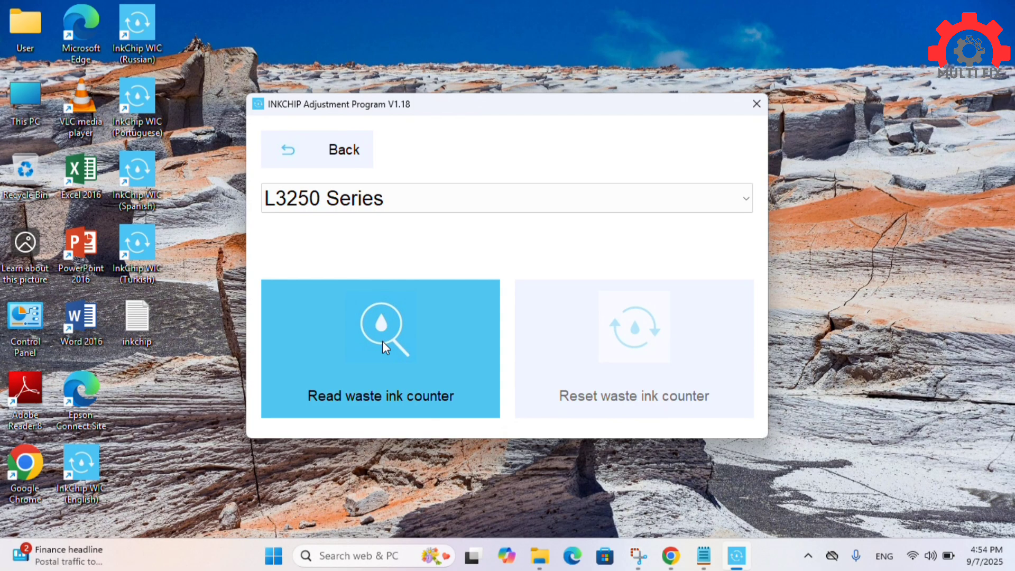
pyautogui.click(379, 348)
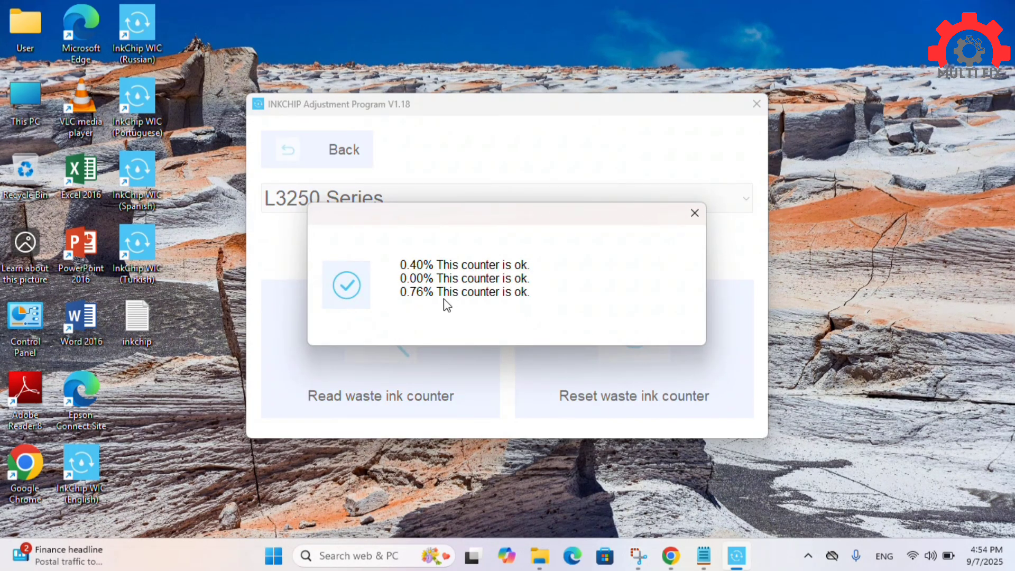
pyautogui.moveTo(637, 286)
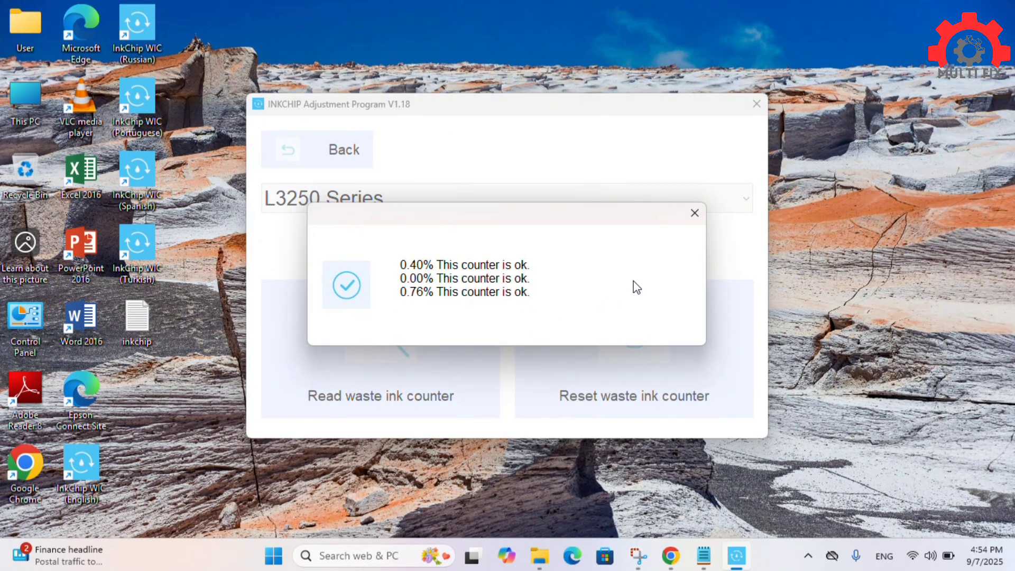
pyautogui.click(693, 213)
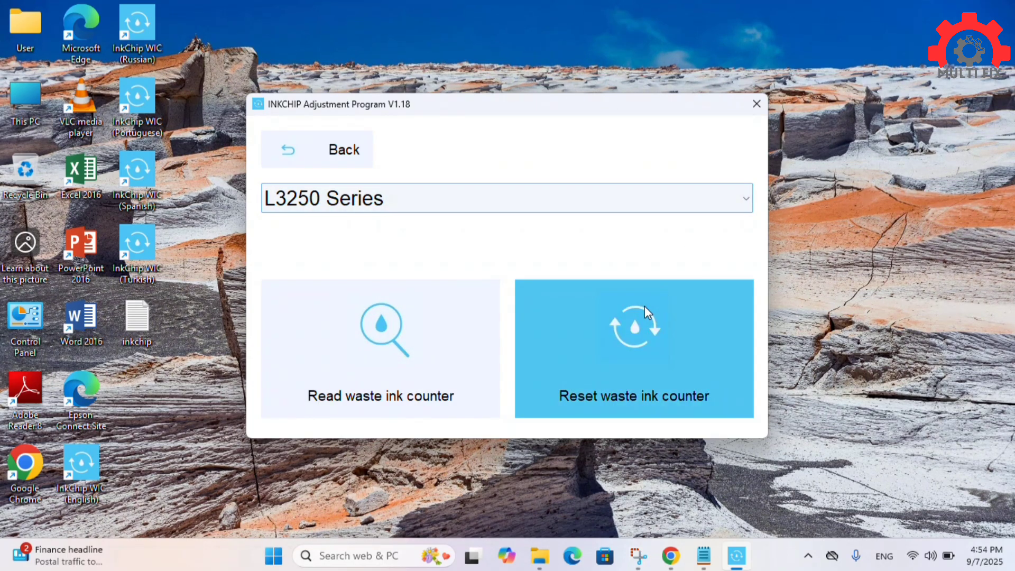
pyautogui.click(633, 347)
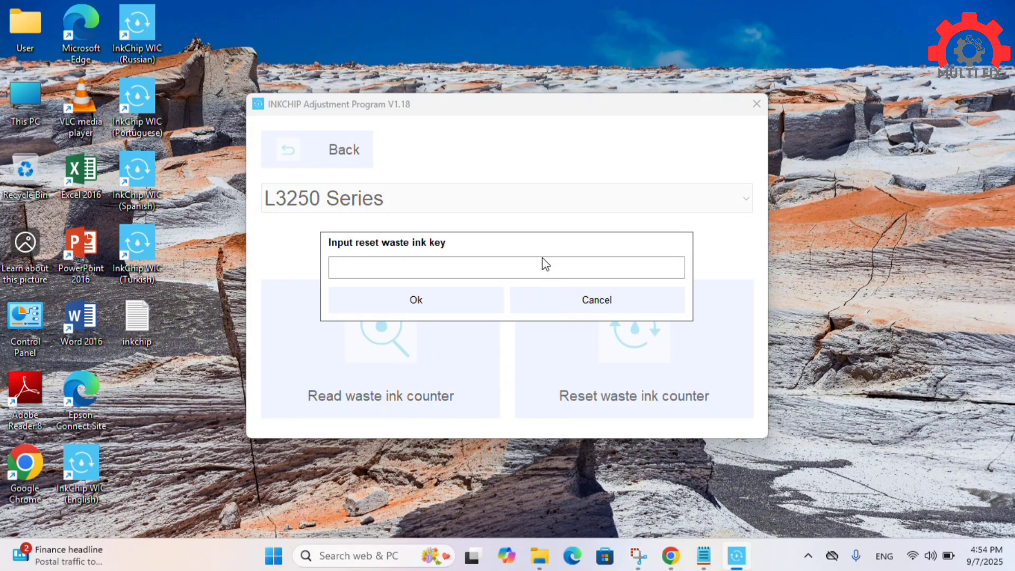
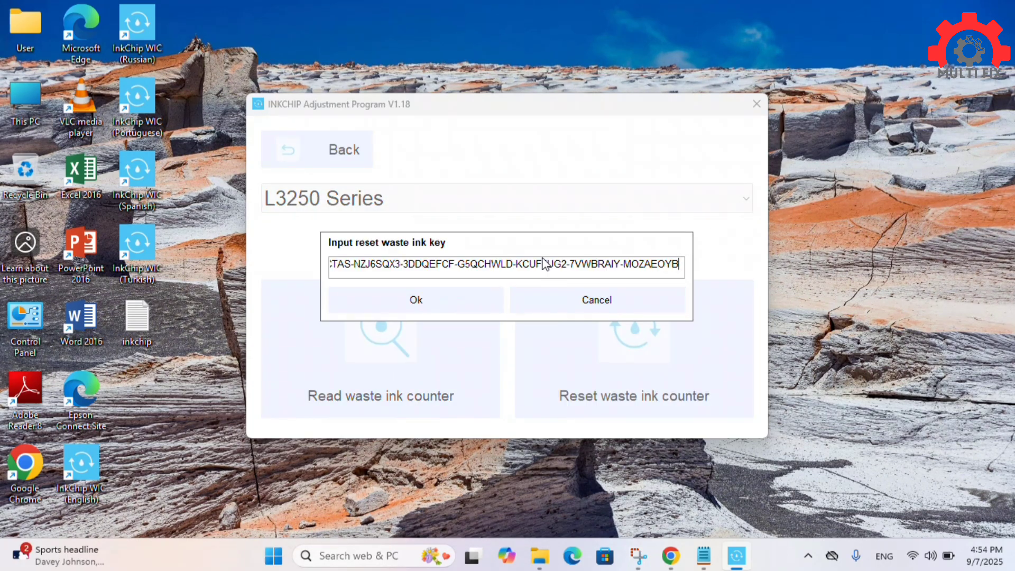
pyautogui.moveTo(415, 299)
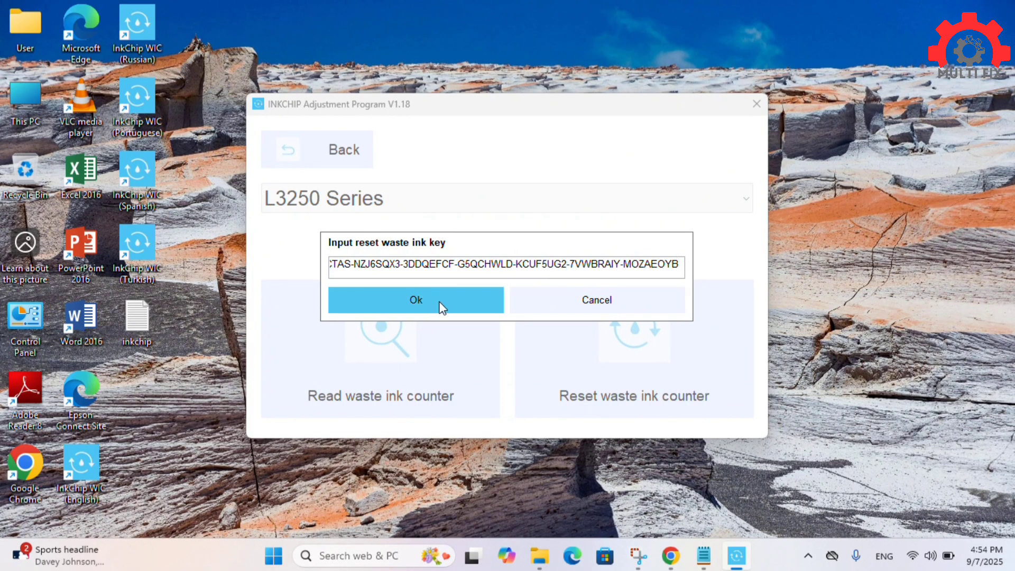
pyautogui.click(415, 299)
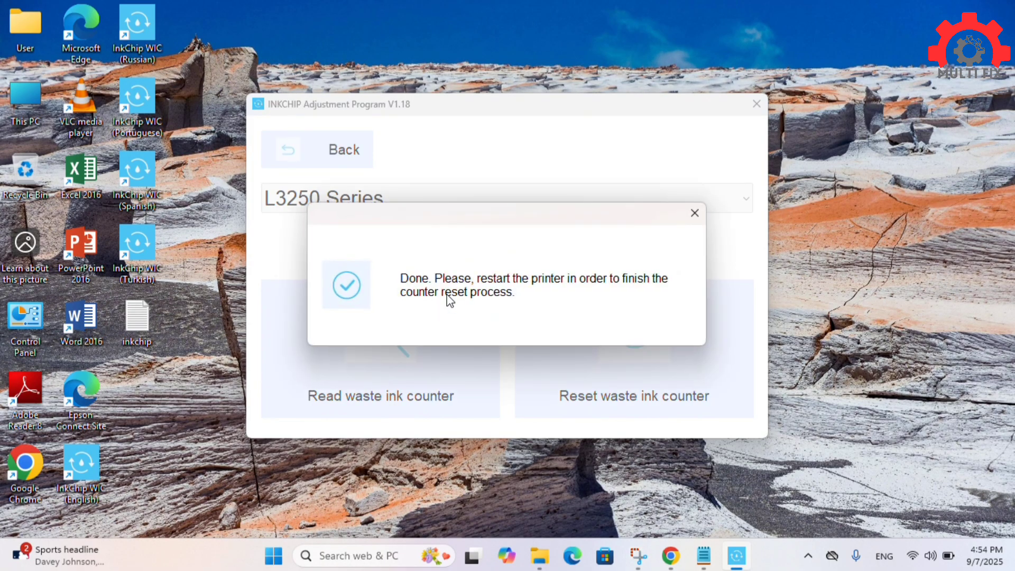
pyautogui.moveTo(558, 290)
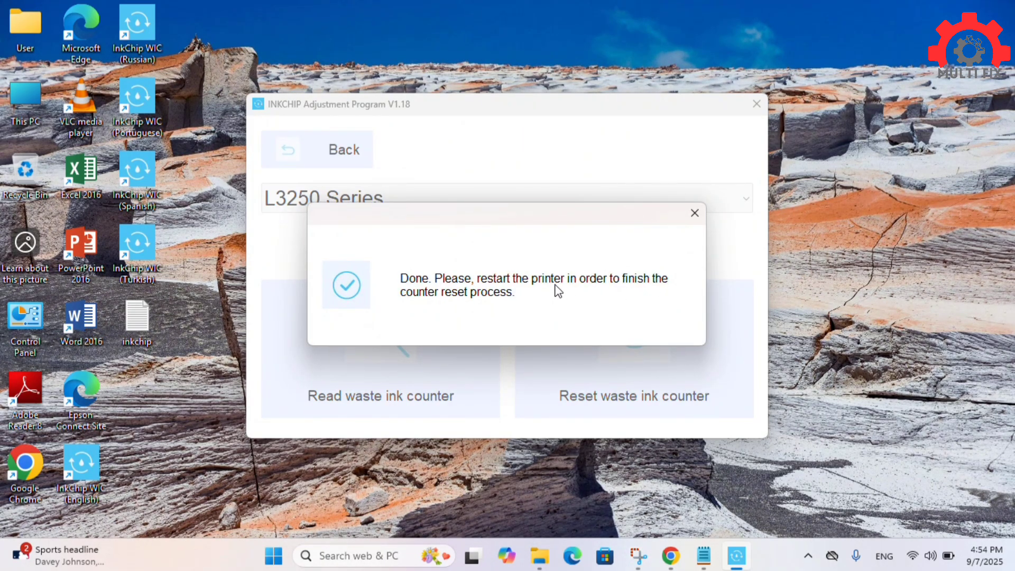
pyautogui.moveTo(615, 313)
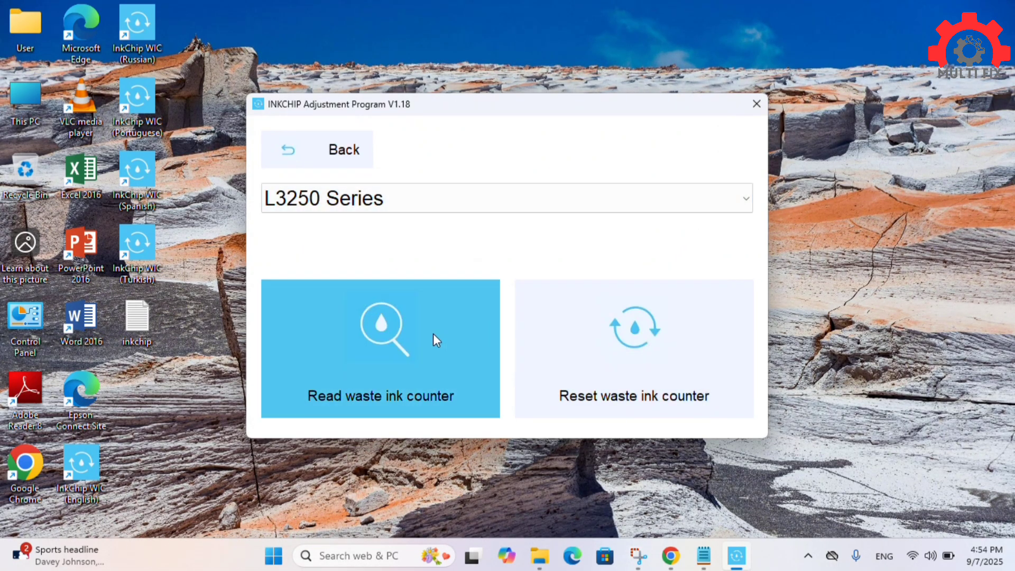
pyautogui.click(379, 350)
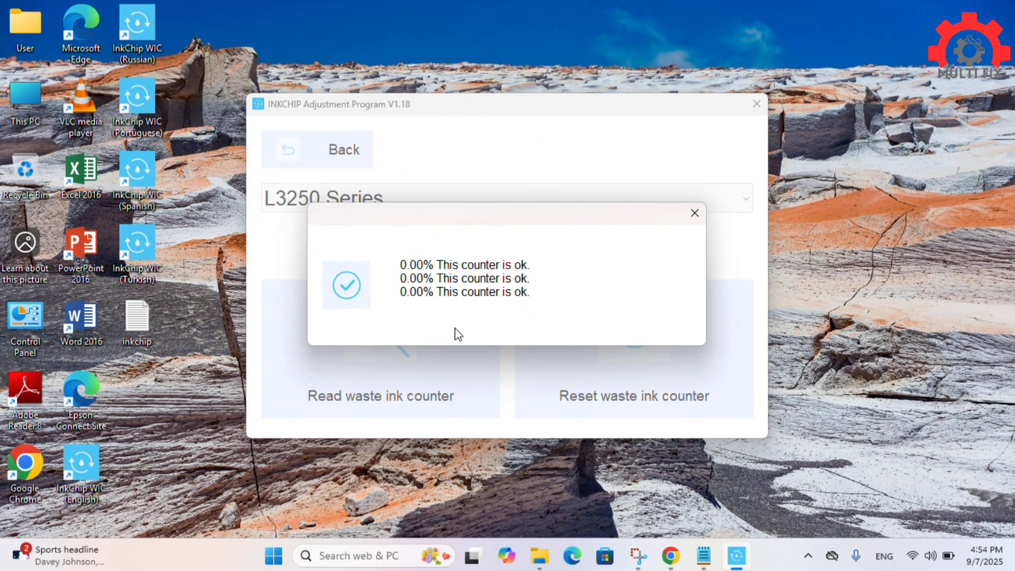